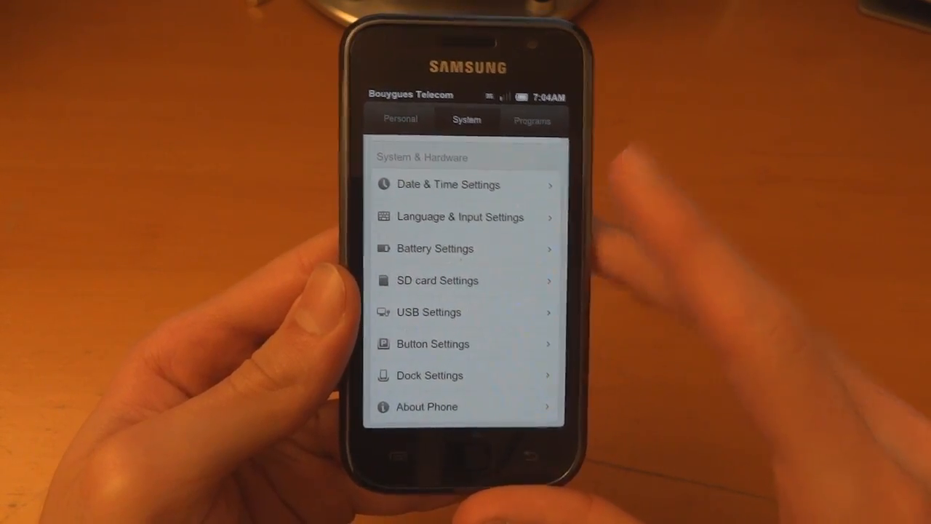
Step: Show the About Phone page from the System & Hardware settings list
click(428, 406)
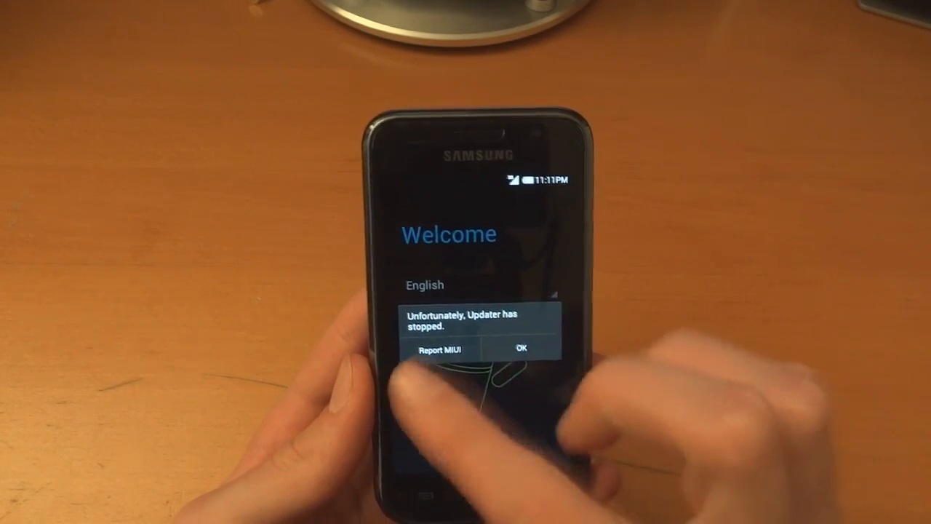
Step: Dismiss the 'Updater has stopped' dialog and bring up the launcher Settings entry
click(519, 348)
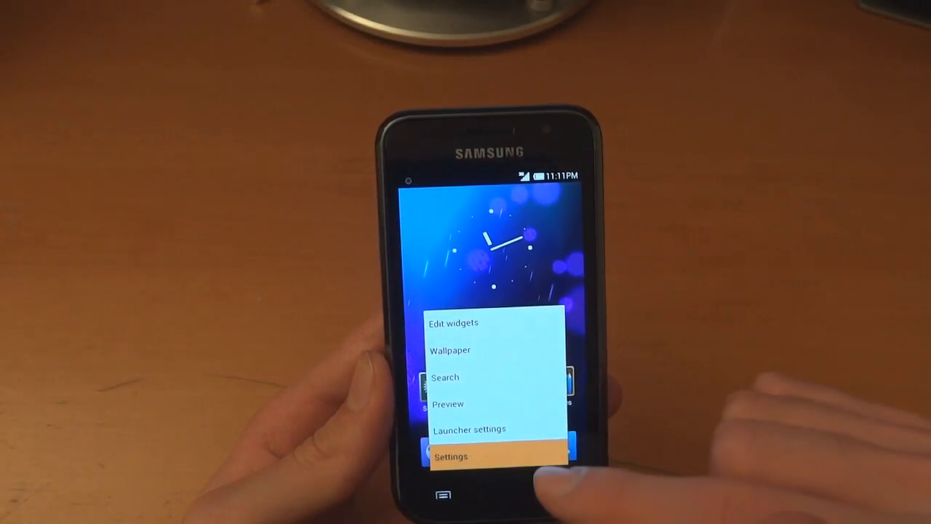
click(451, 457)
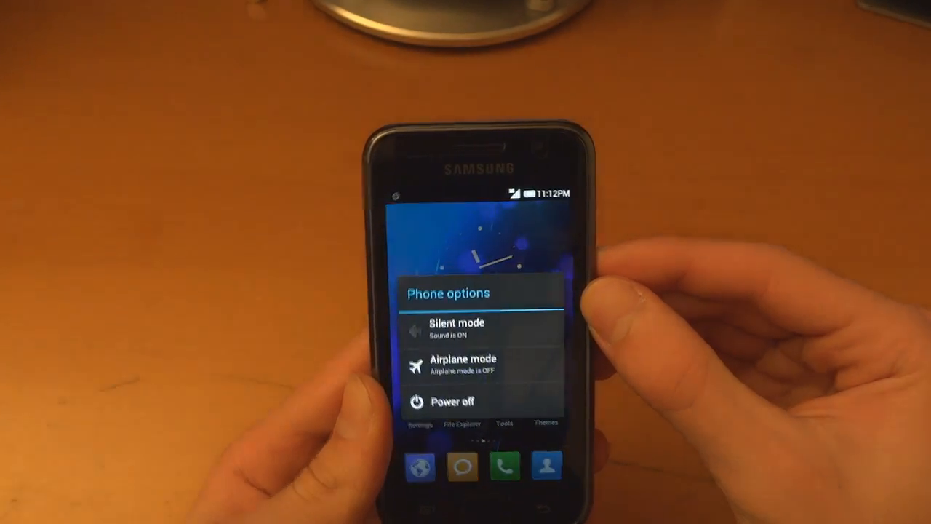
Step: Choose Power off in Phone options and confirm with OK
click(452, 402)
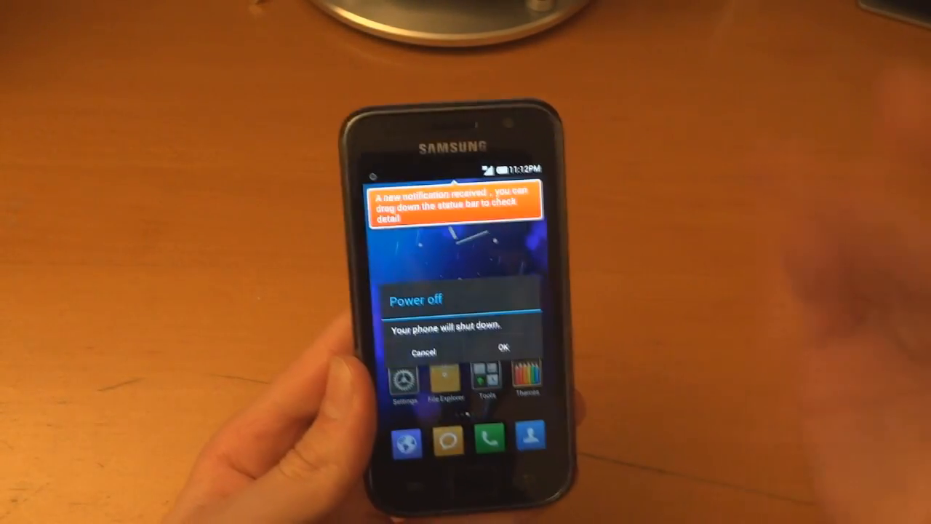
click(501, 349)
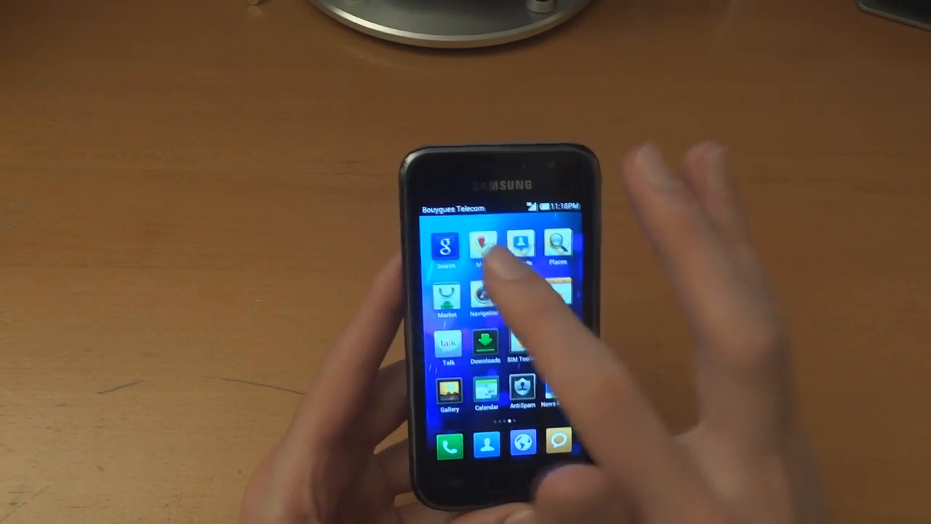
Step: Register on the Bouygues Telecom network automatically, then start the web browser
click(485, 243)
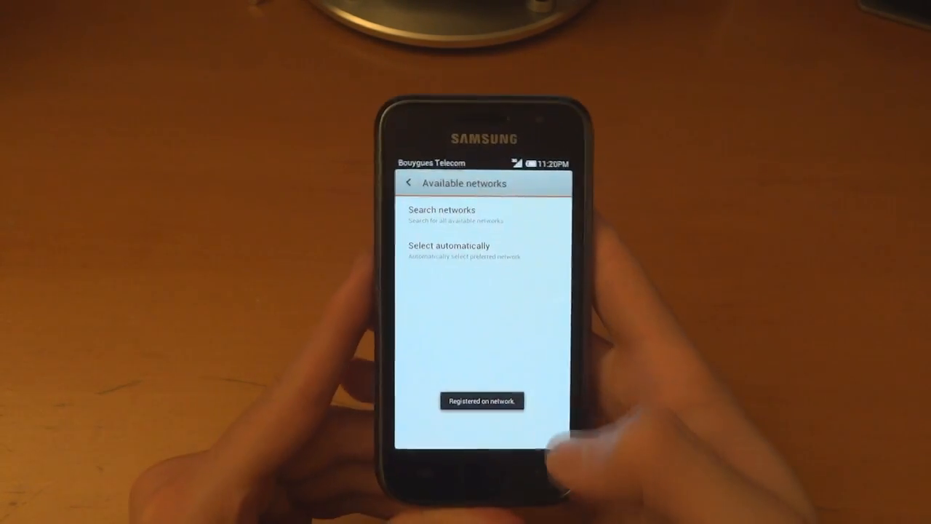
click(411, 183)
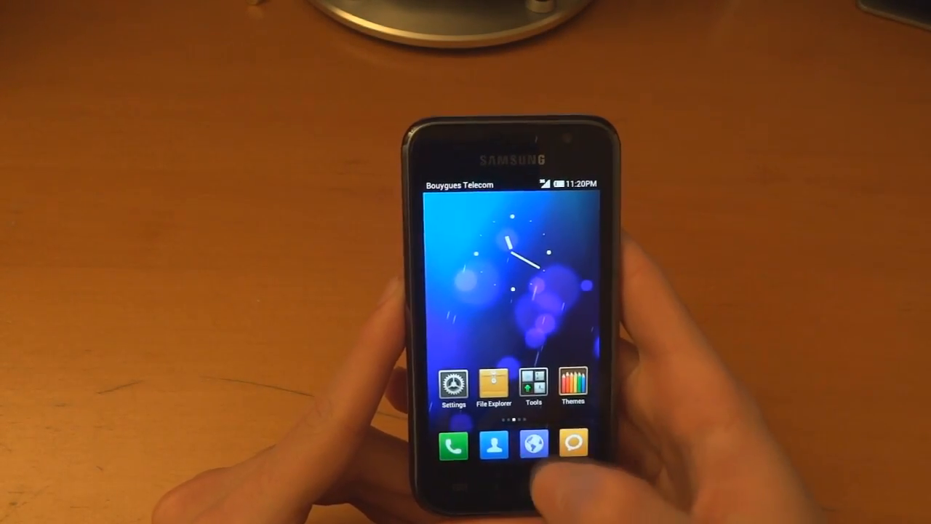
click(532, 444)
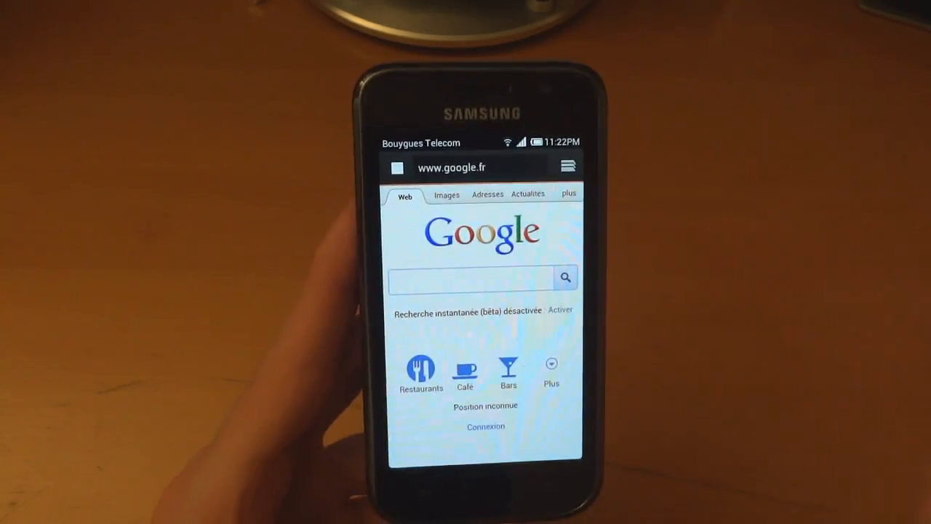
Step: Scroll the loaded google.fr homepage to confirm the connection works
scroll(down, 3)
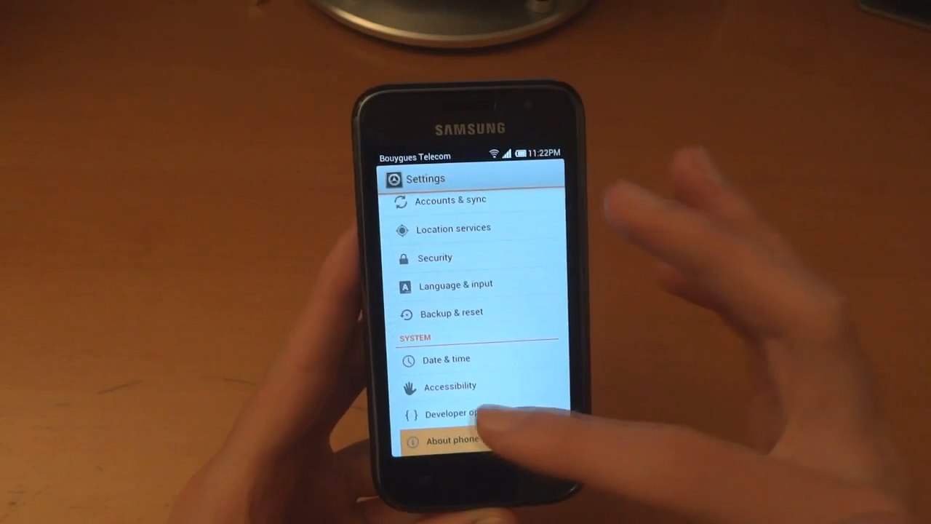
Step: Show About phone down to the baseband, kernel version and build number
click(451, 440)
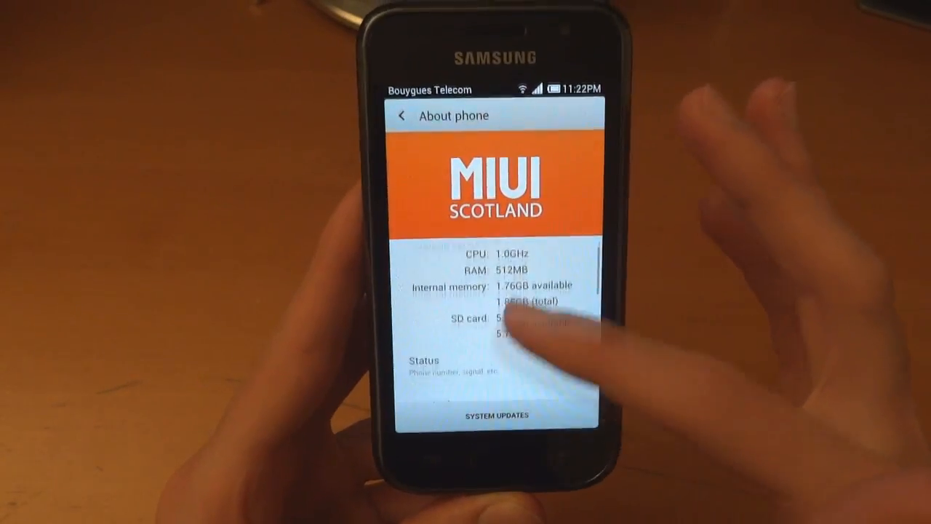
scroll(down, 3)
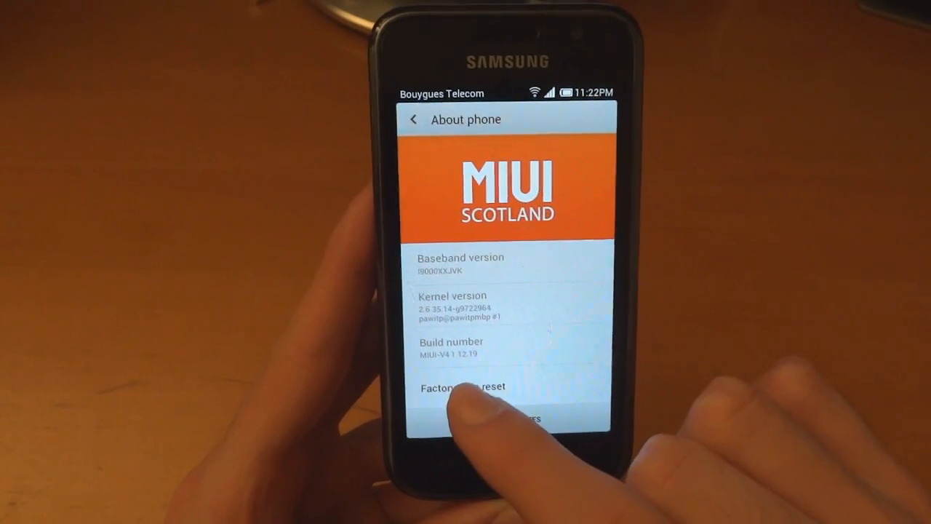